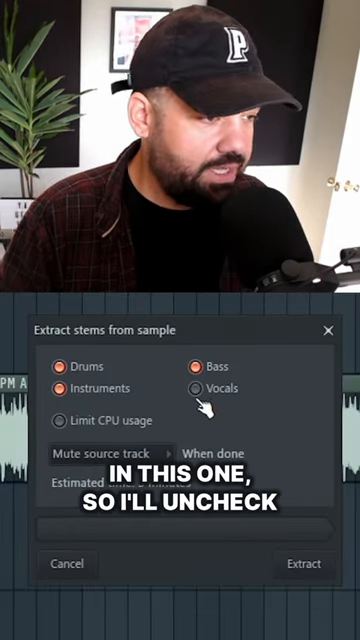
- Leave Limit CPU usage off and start extracting drums, bass and instrument stems without vocals
left_click(62, 420)
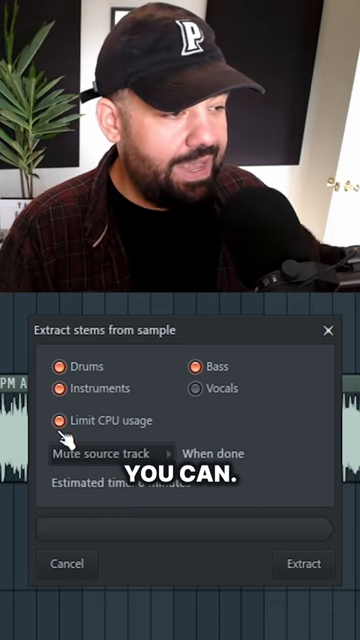
left_click(60, 420)
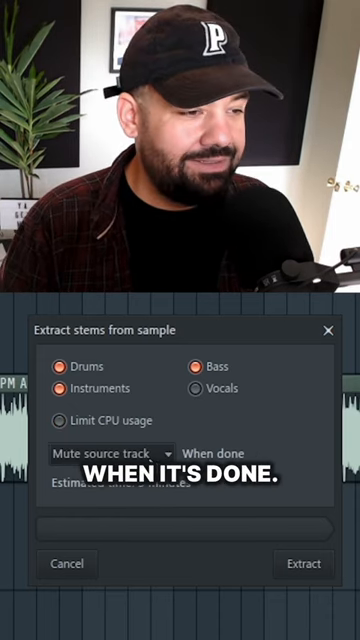
left_click(304, 564)
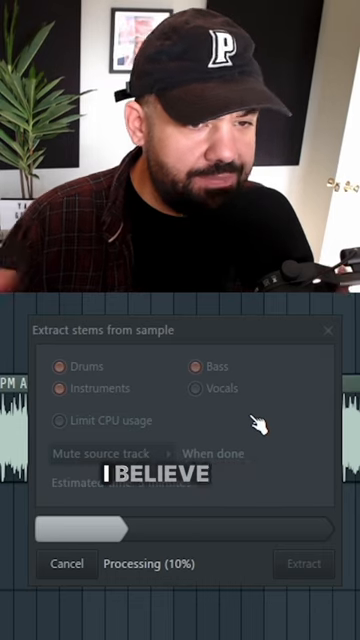